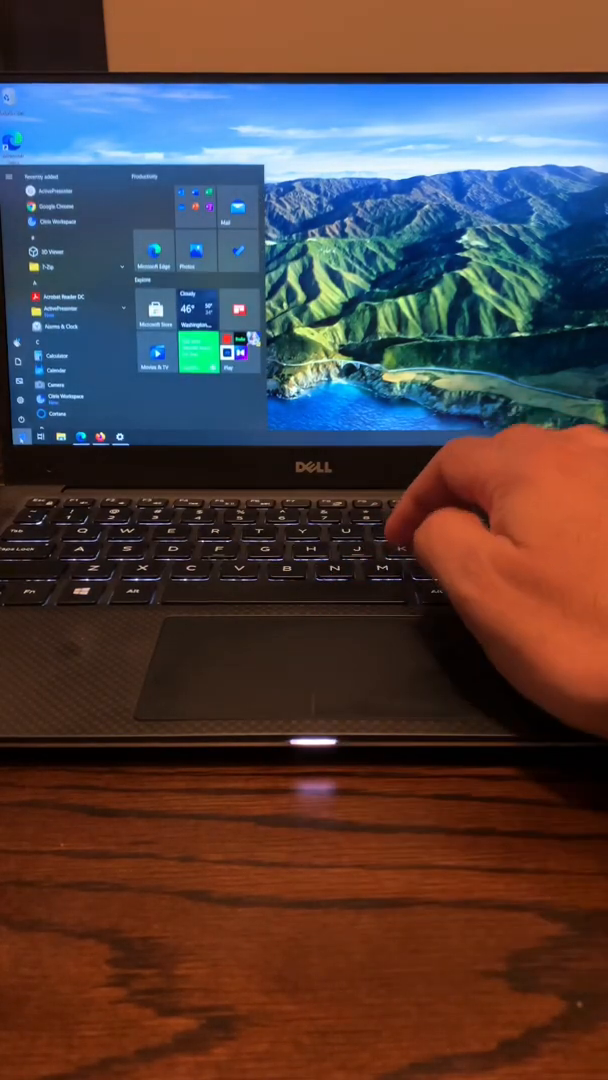
# Search for cmd and run Command Prompt as administrator.
pyautogui.write('cmd')
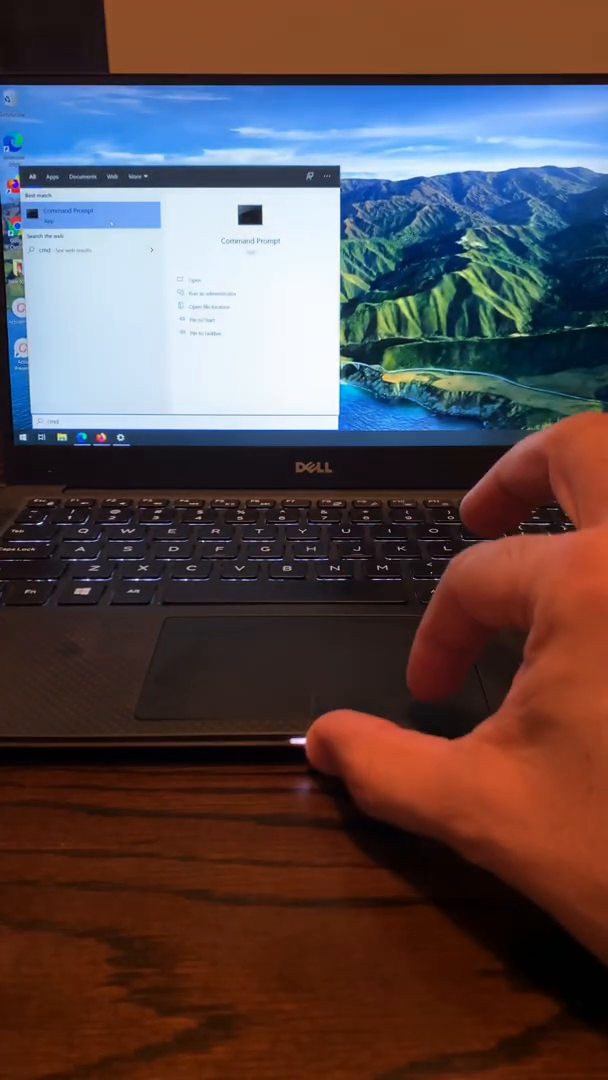
pyautogui.rightClick(70, 211)
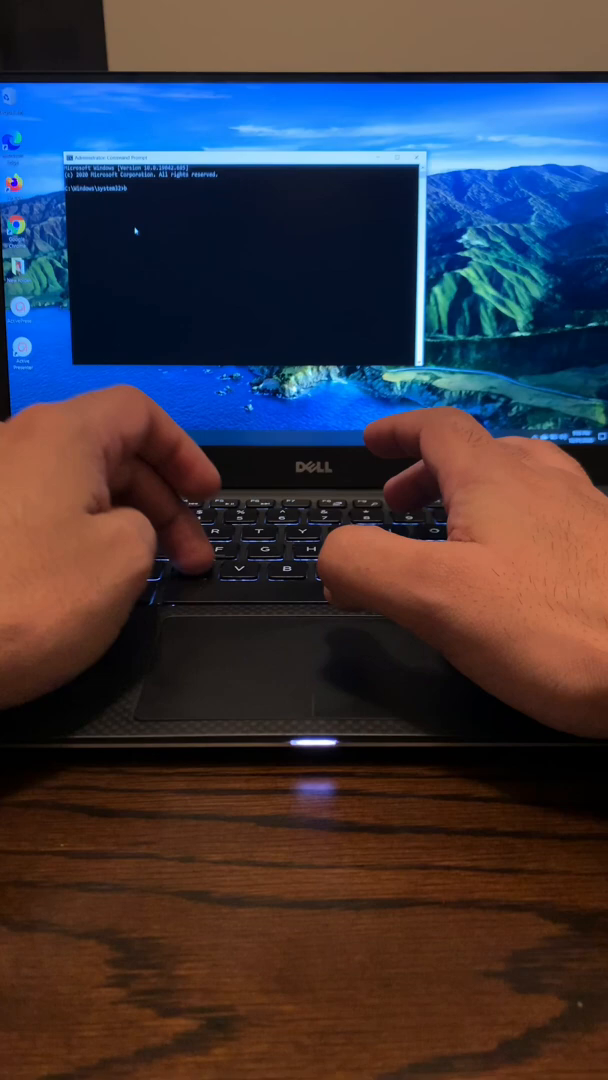
# Run 'bcdedit /set safeboot minimal' so Windows next boots into minimal Safe Mode.
pyautogui.write('code')
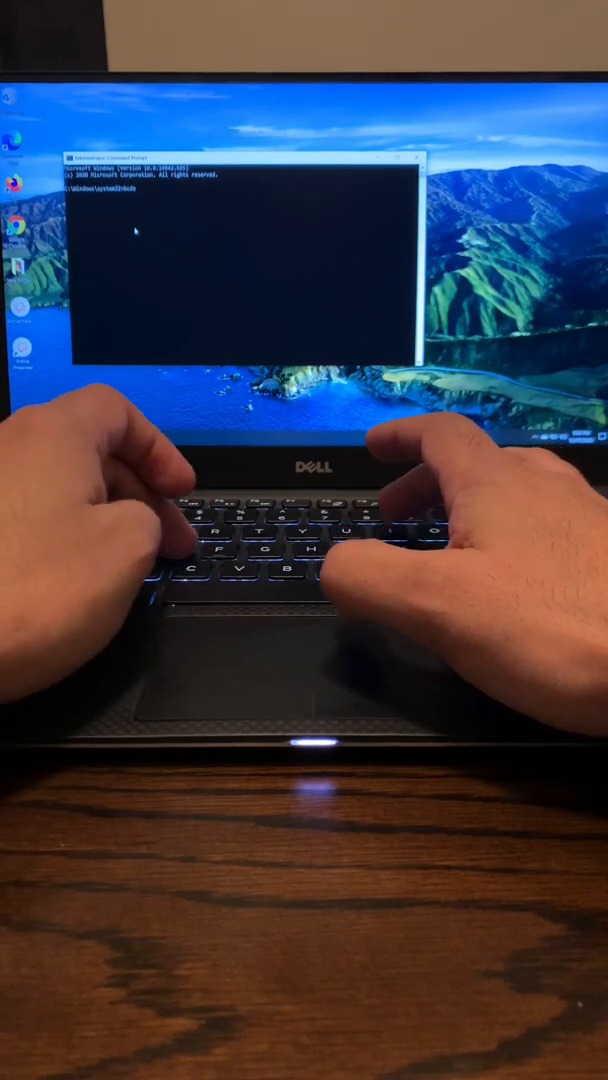
pyautogui.write('bcdedit /set safeboot minimal')
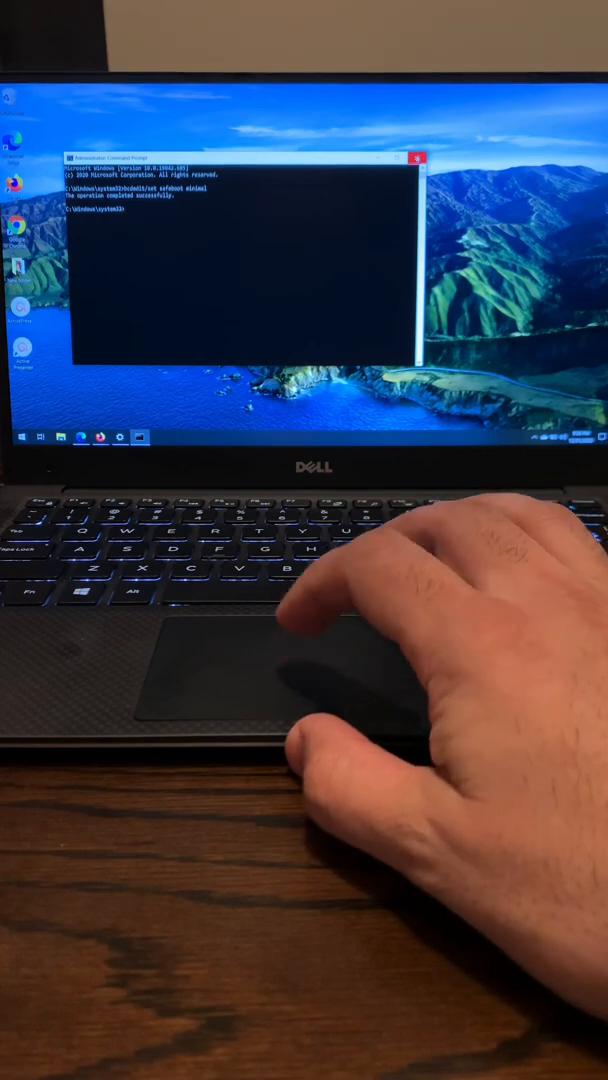
# Close the administrator Command Prompt and restart the computer from Start > Power.
pyautogui.click(426, 156)
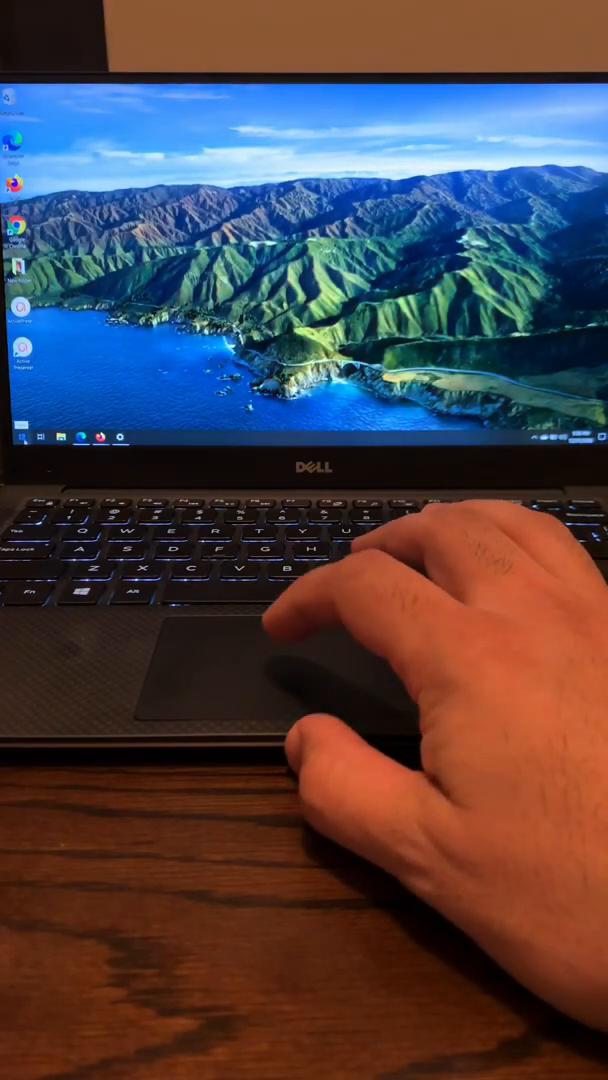
pyautogui.click(16, 464)
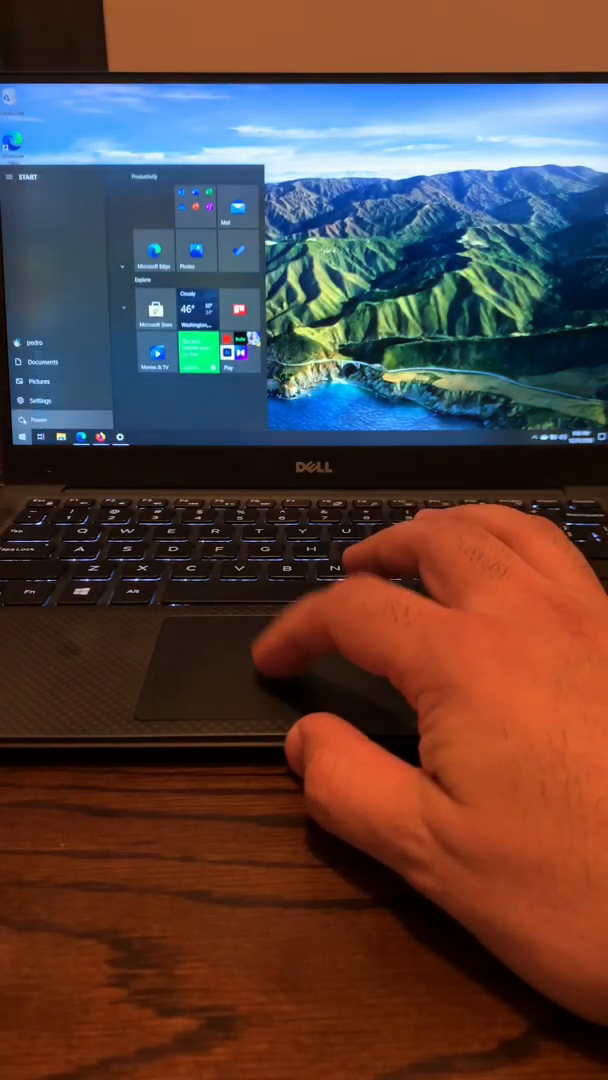
pyautogui.click(20, 420)
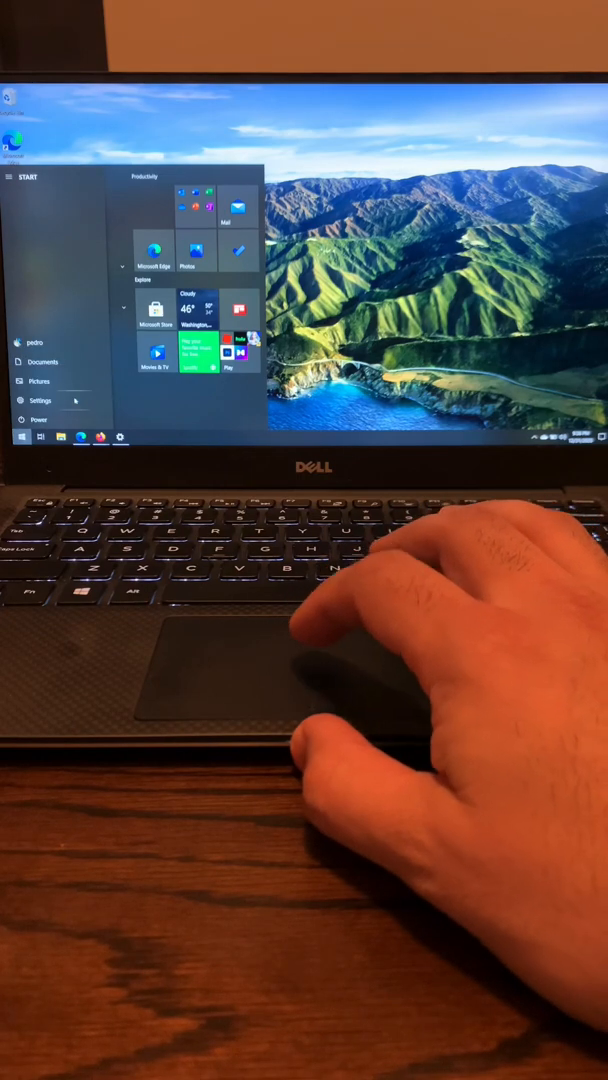
pyautogui.click(39, 419)
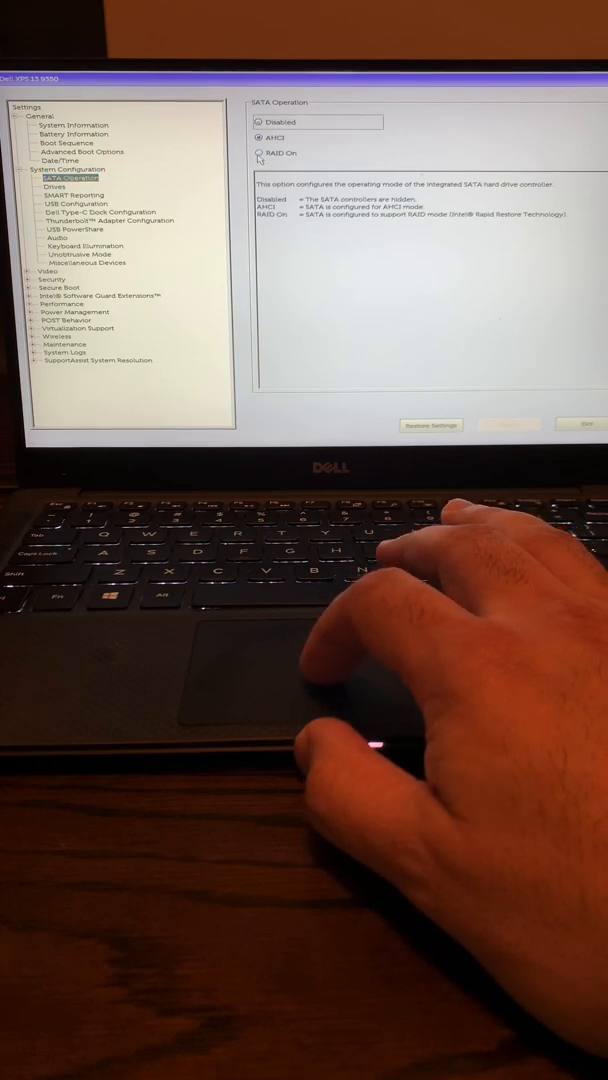
# Switch SATA Operation from RAID On to AHCI, accept the warning, and apply the change.
pyautogui.click(261, 153)
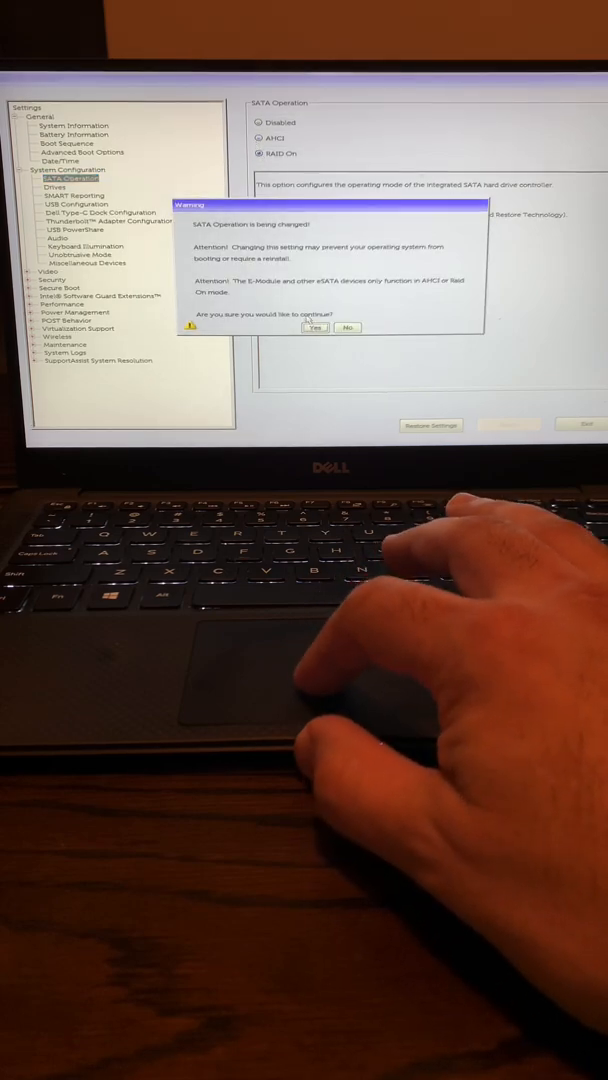
pyautogui.click(314, 328)
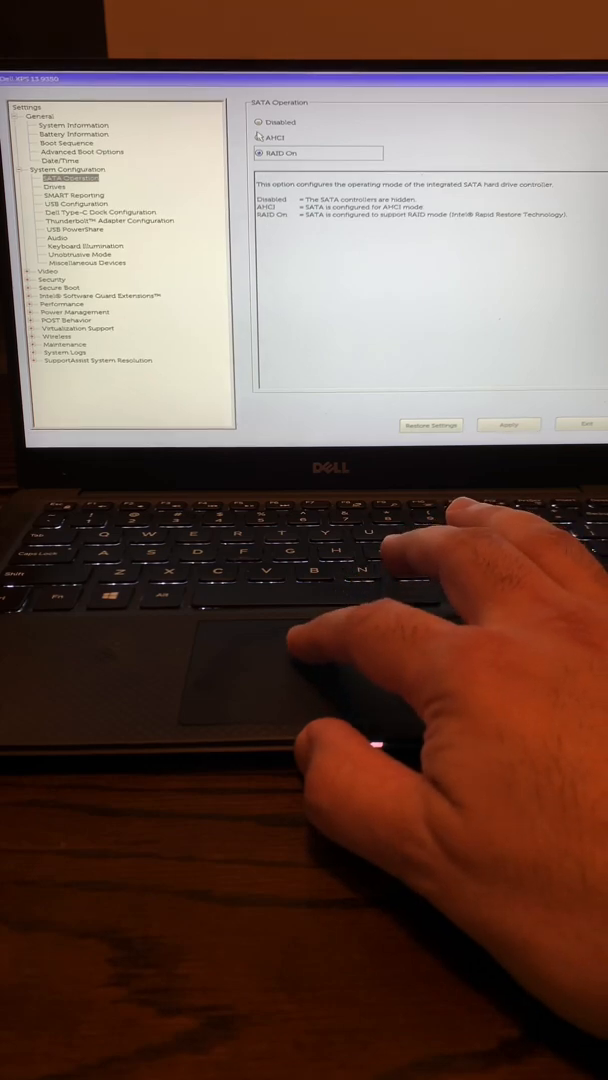
pyautogui.click(268, 137)
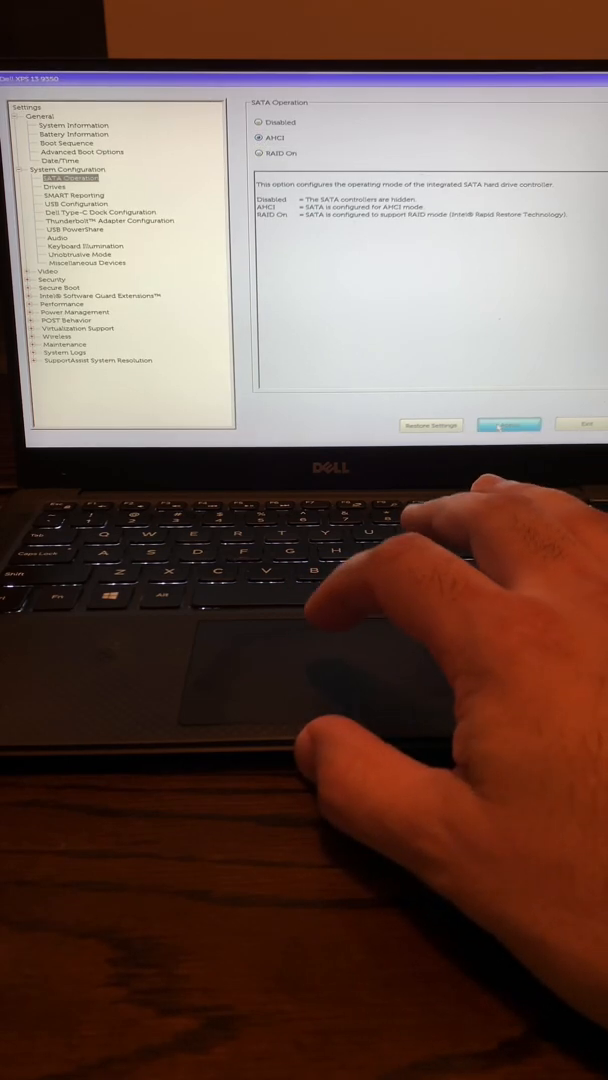
pyautogui.click(509, 424)
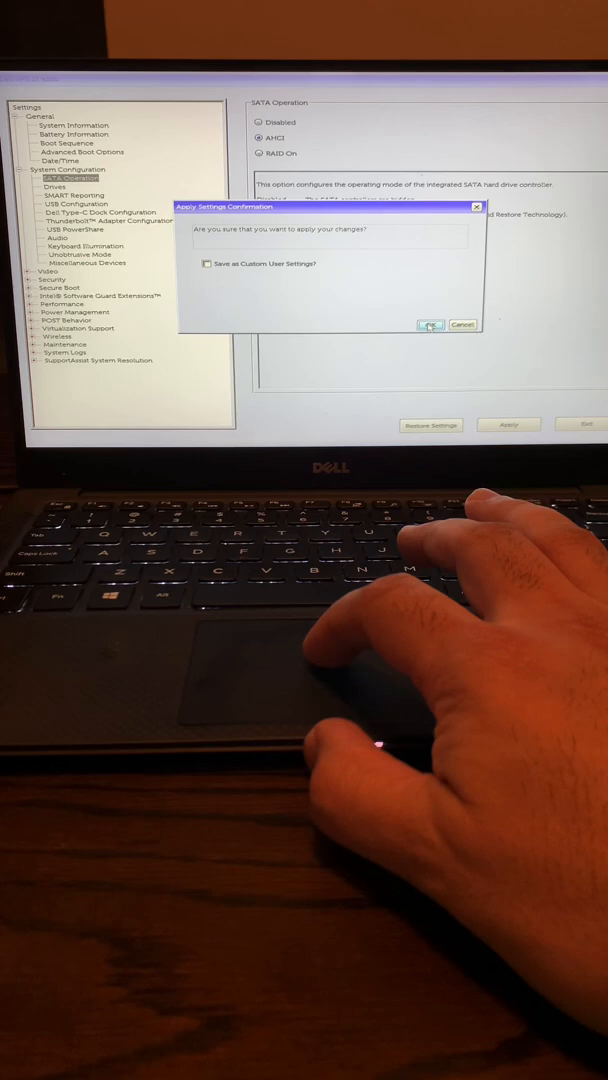
pyautogui.click(426, 324)
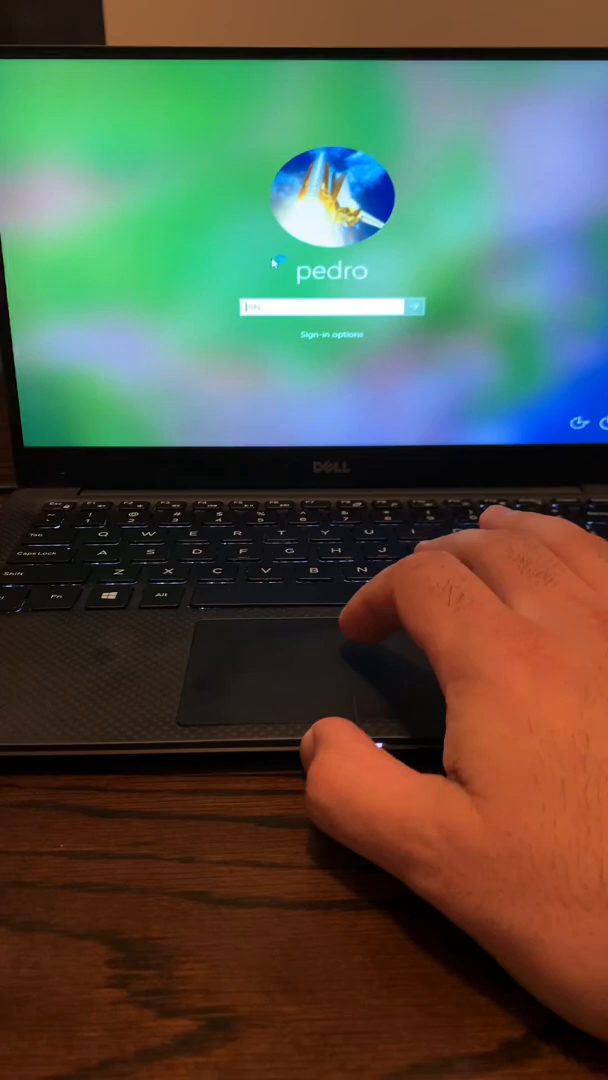
# Sign in to Safe Mode with the PIN and launch Command Prompt via cmd.
pyautogui.write('password')
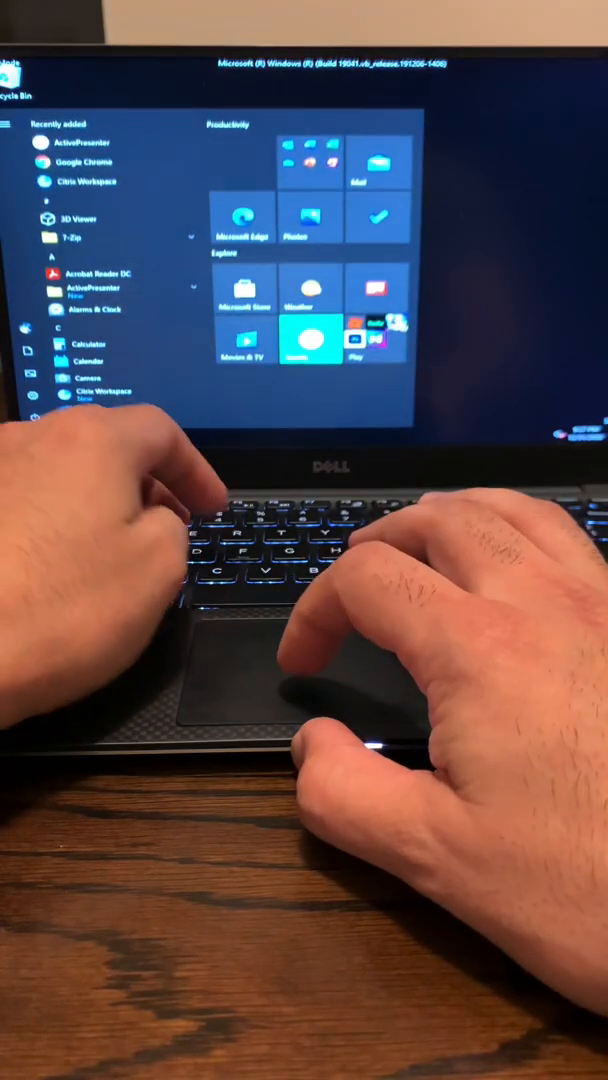
pyautogui.write('cmd')
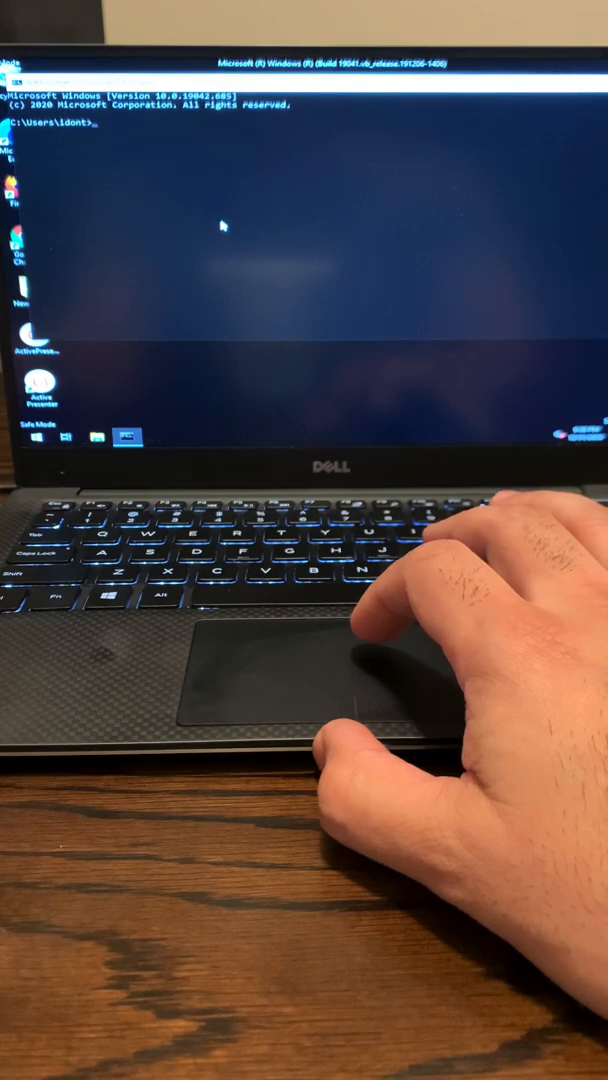
# Run 'bcdedit /deletevalue safeboot' to remove the safe boot flag.
pyautogui.write('bcd')
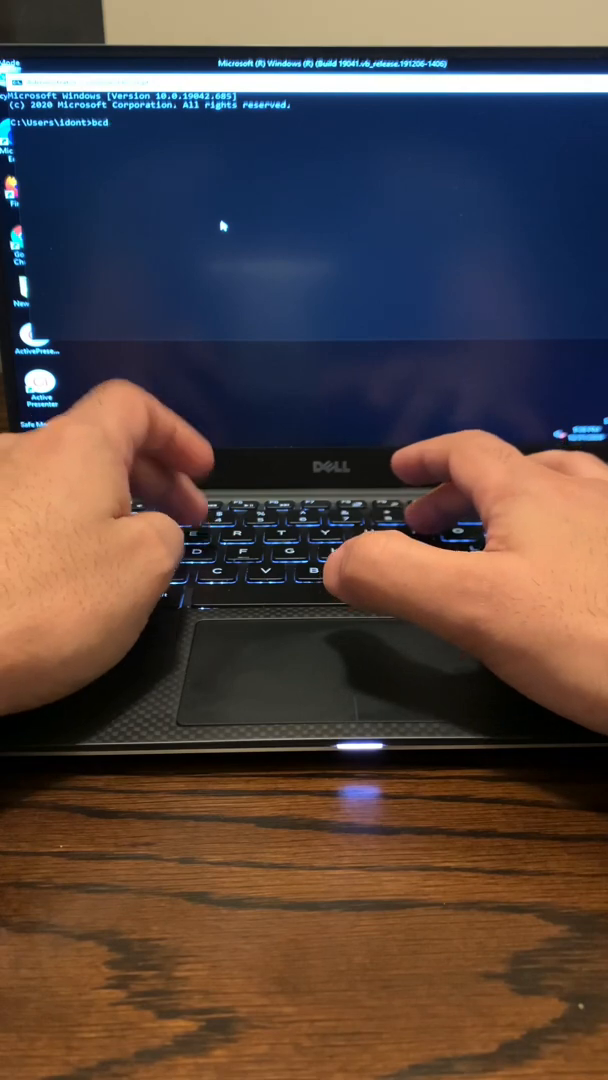
pyautogui.write('edit')
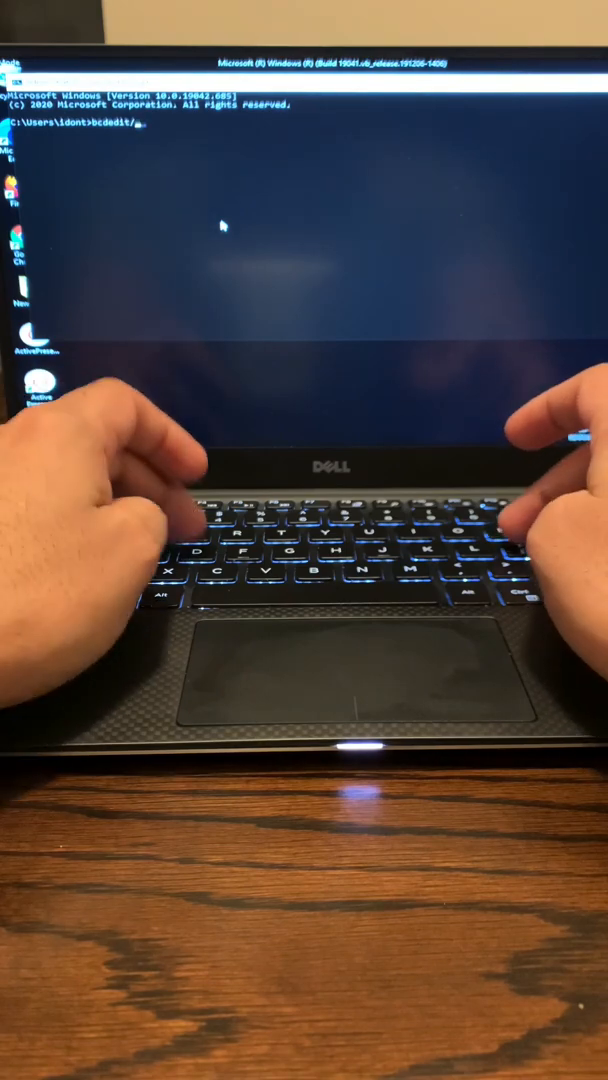
pyautogui.write('/deletev')
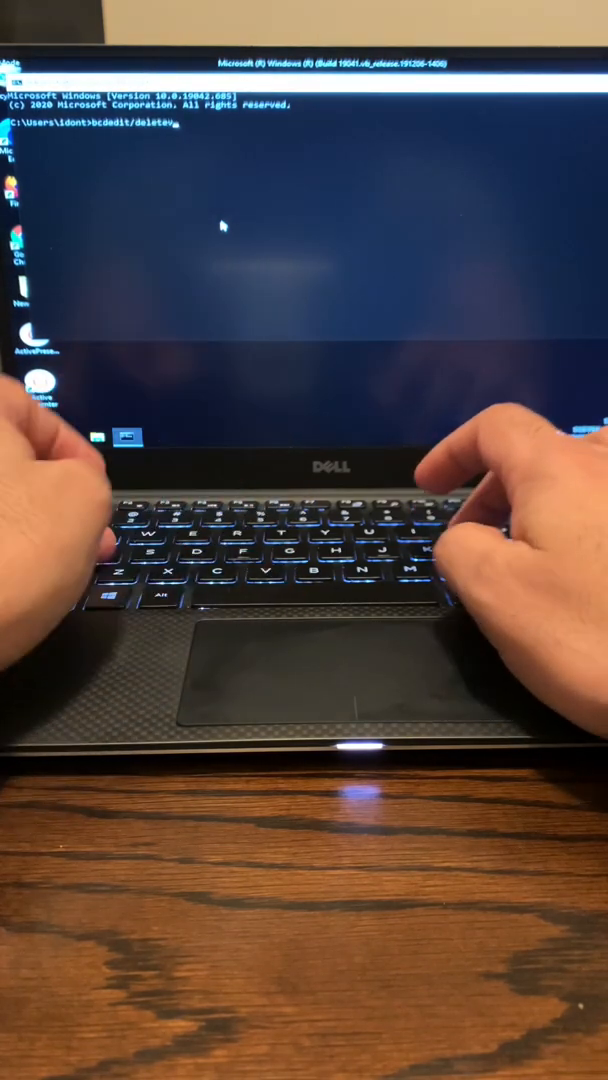
pyautogui.write('alue')
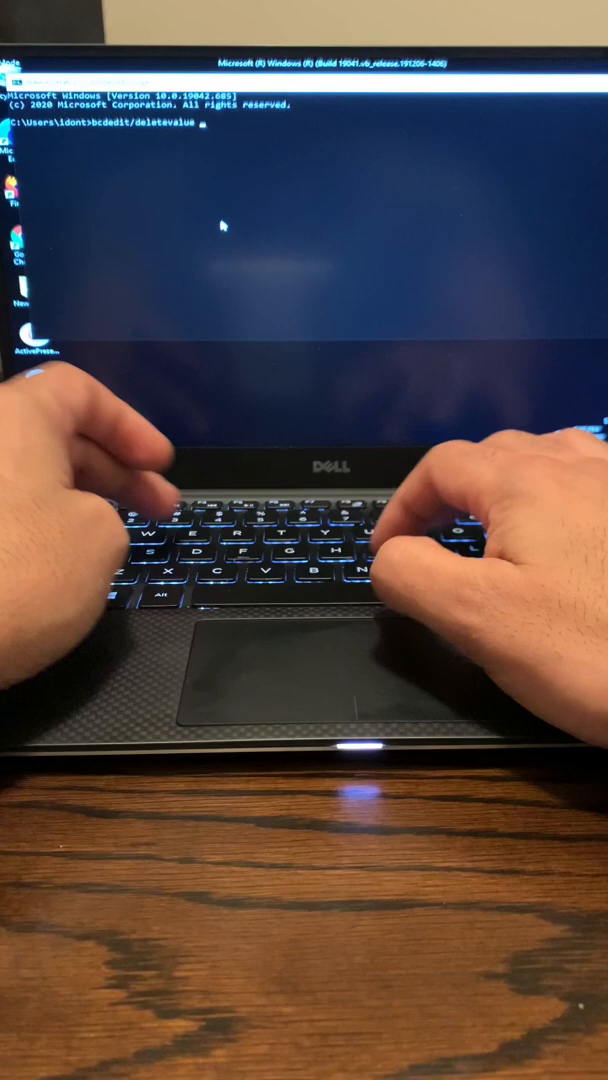
pyautogui.write('safeboot')
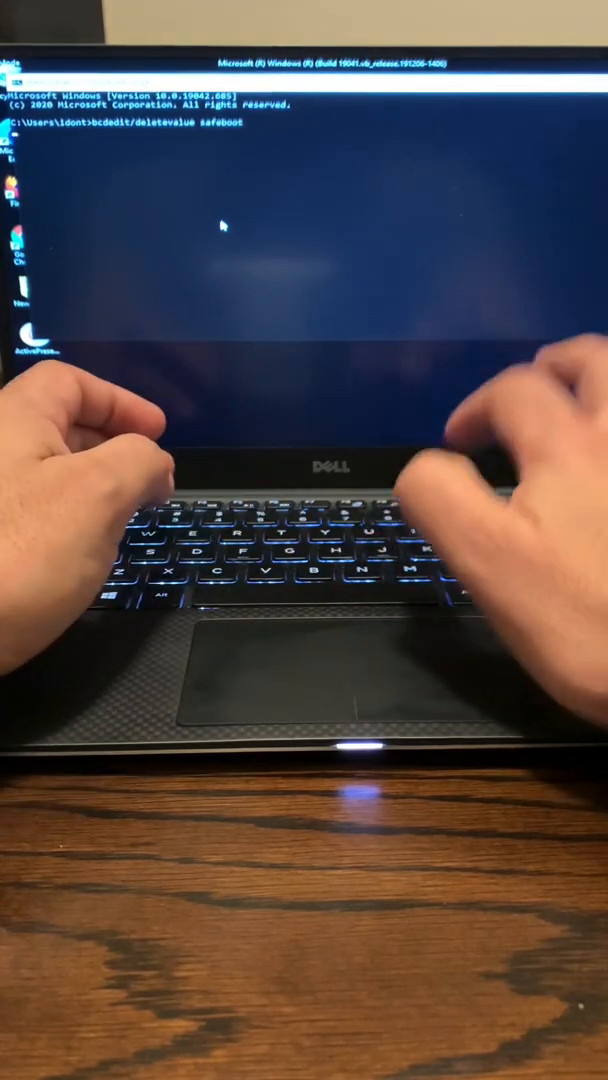
pyautogui.press('enter')
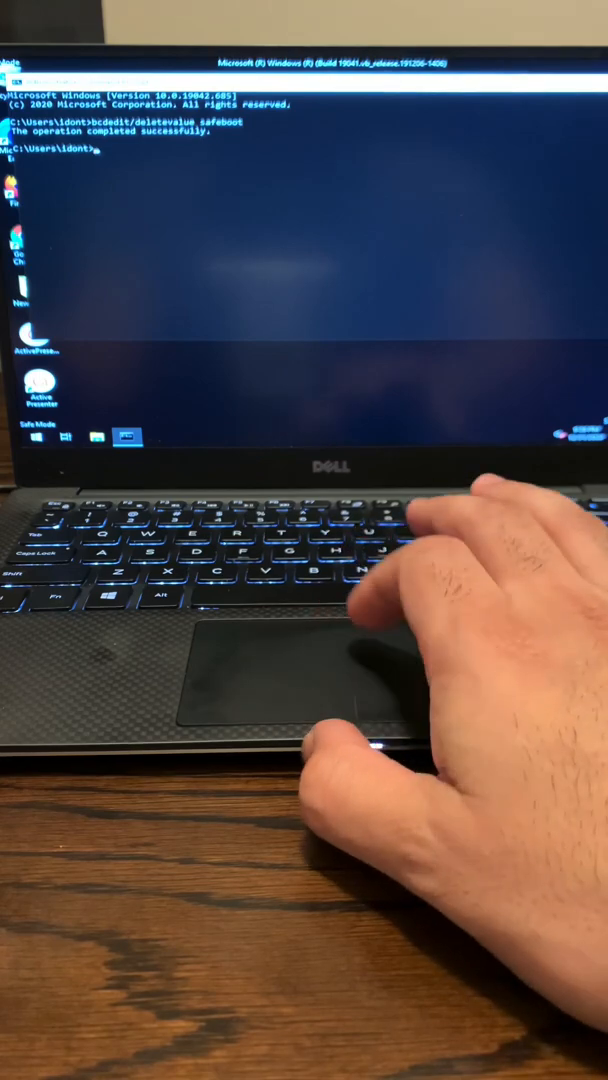
pyautogui.click(18, 440)
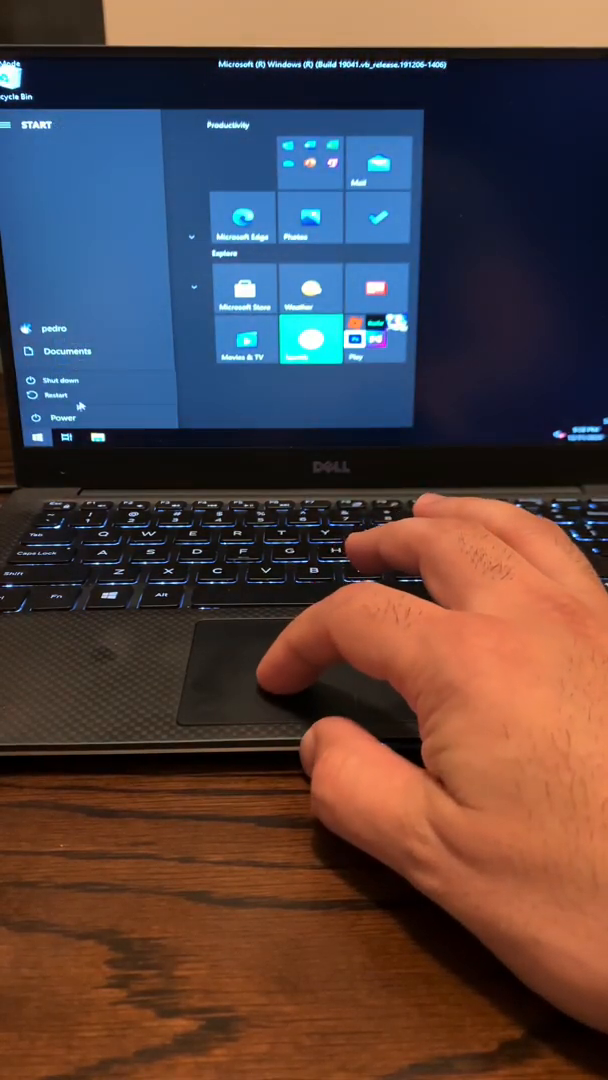
# Choose Restart to boot back into normal Windows.
pyautogui.click(62, 393)
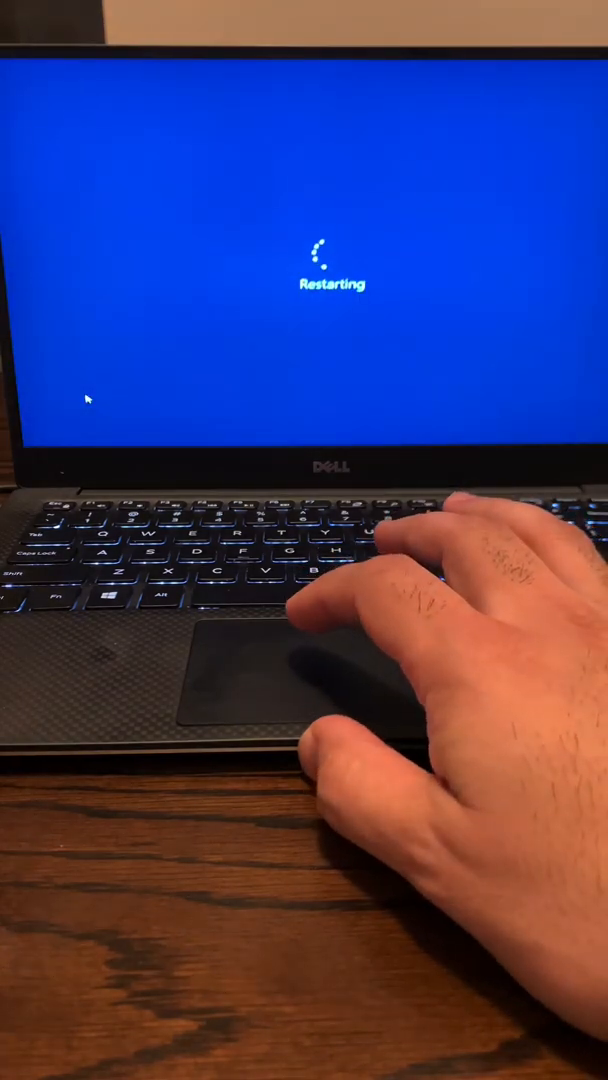